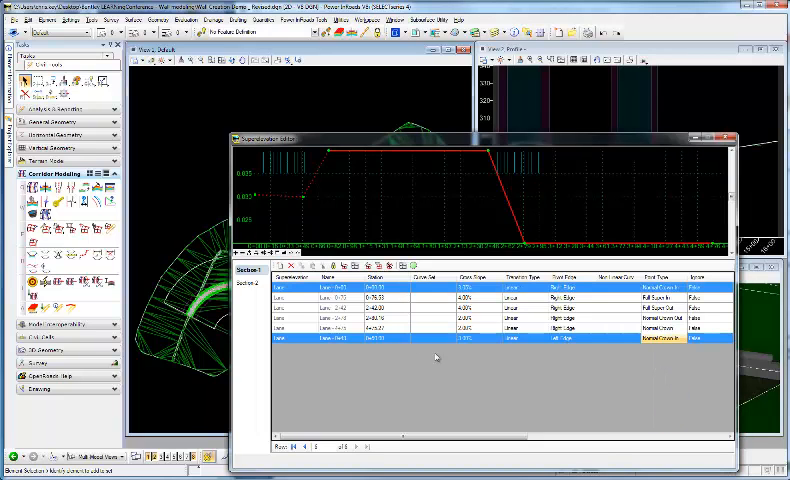
Select the normal crown-in point's cross slope cell in the Superelevation Editor table
left_click(462, 338)
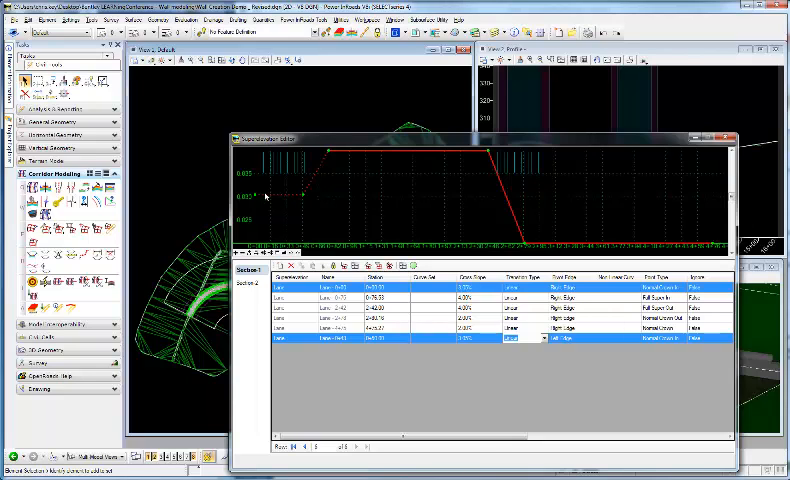
mouse_move(328, 160)
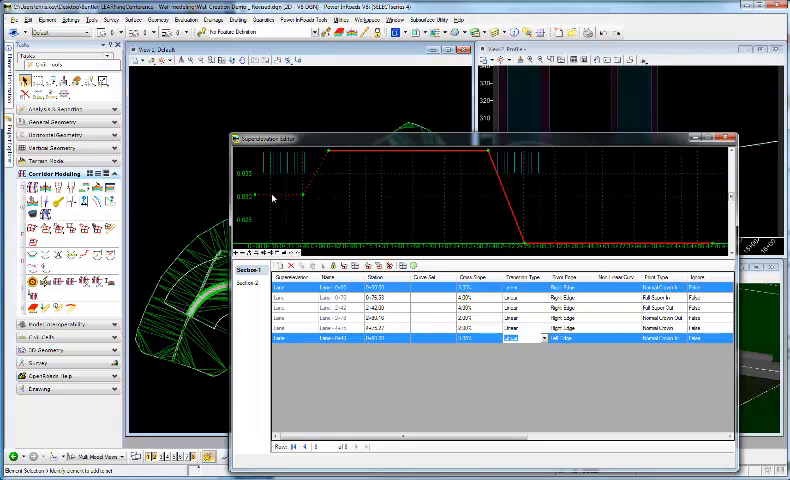
mouse_move(328, 156)
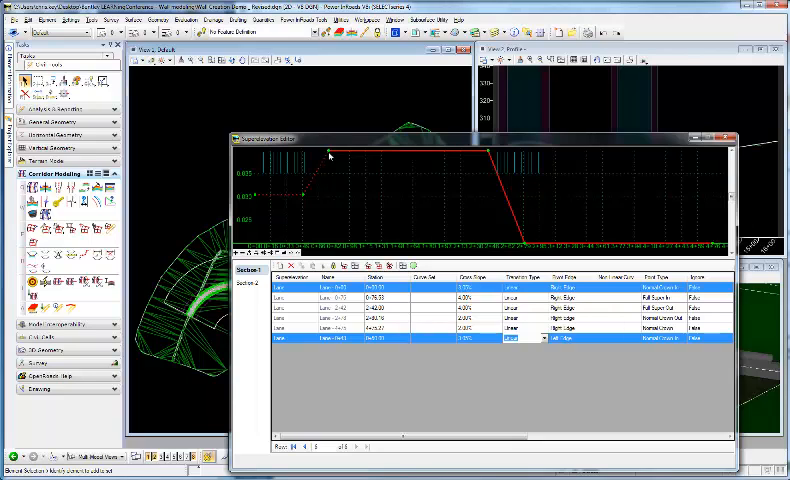
mouse_move(508, 204)
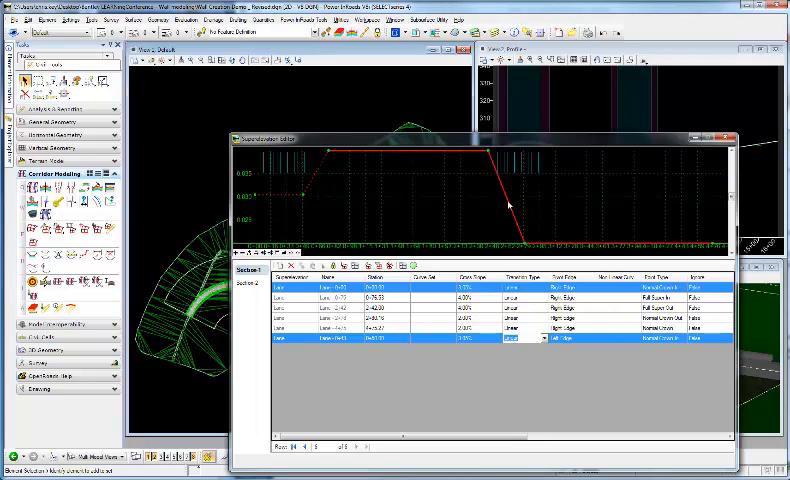
mouse_move(392, 342)
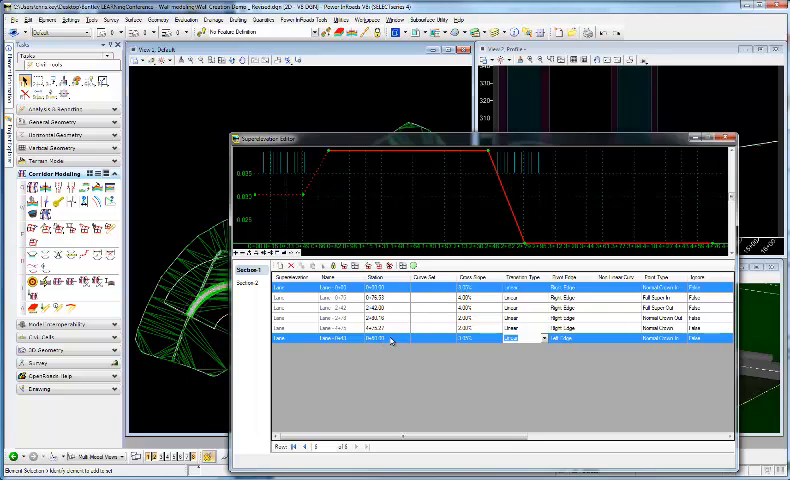